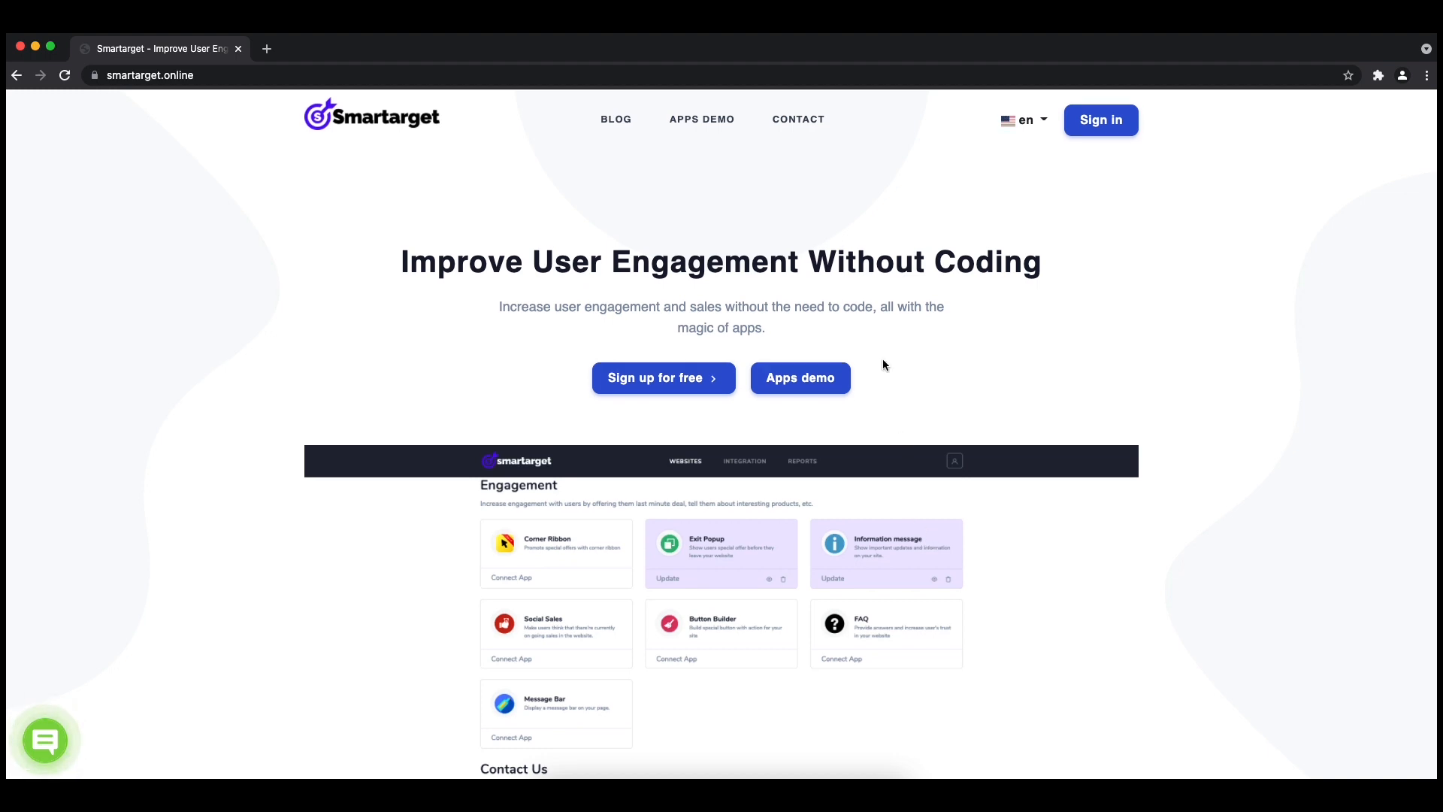
Step: Go to the Apps Demo page and scroll the apps list toward Line - Contact Us
click(702, 118)
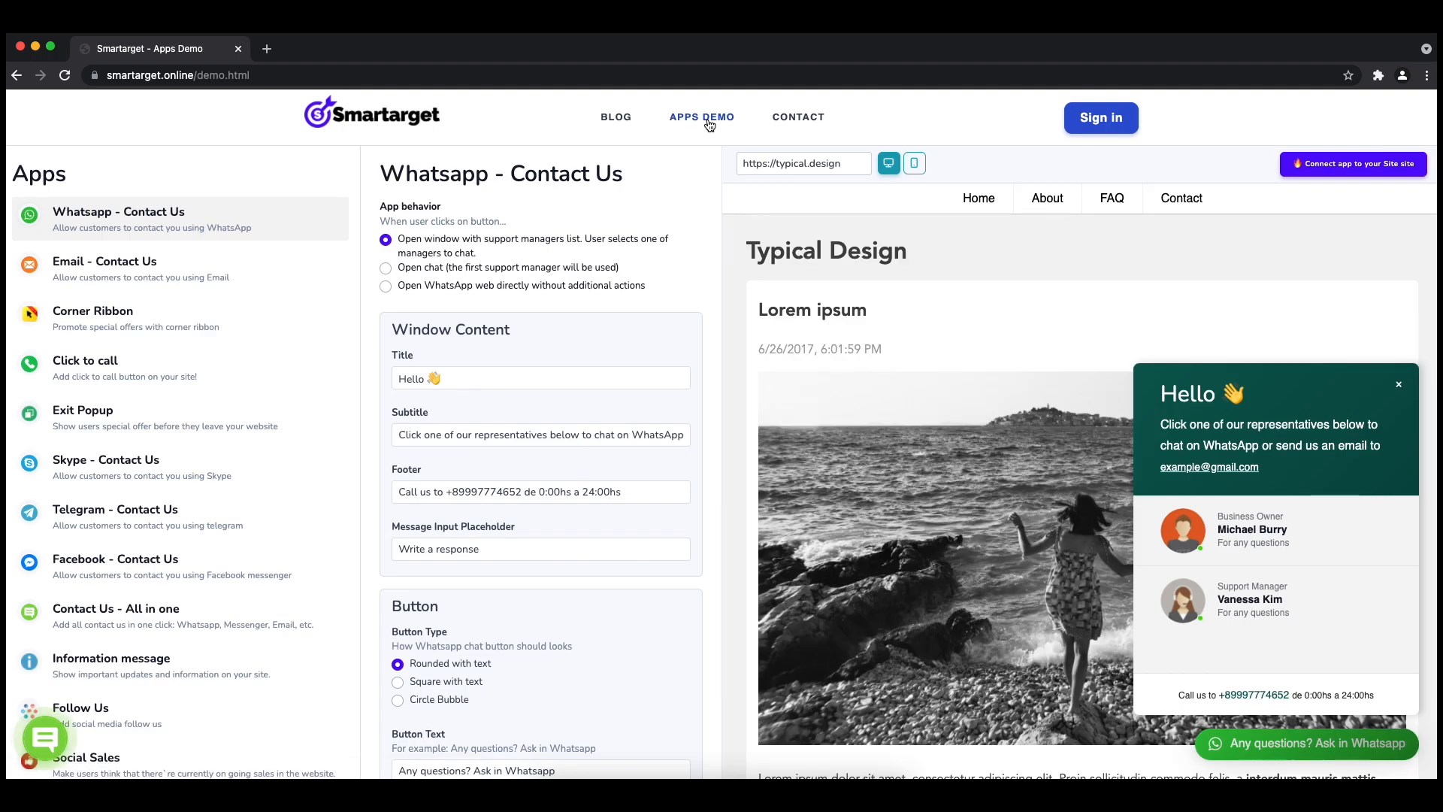
scroll(down, 3)
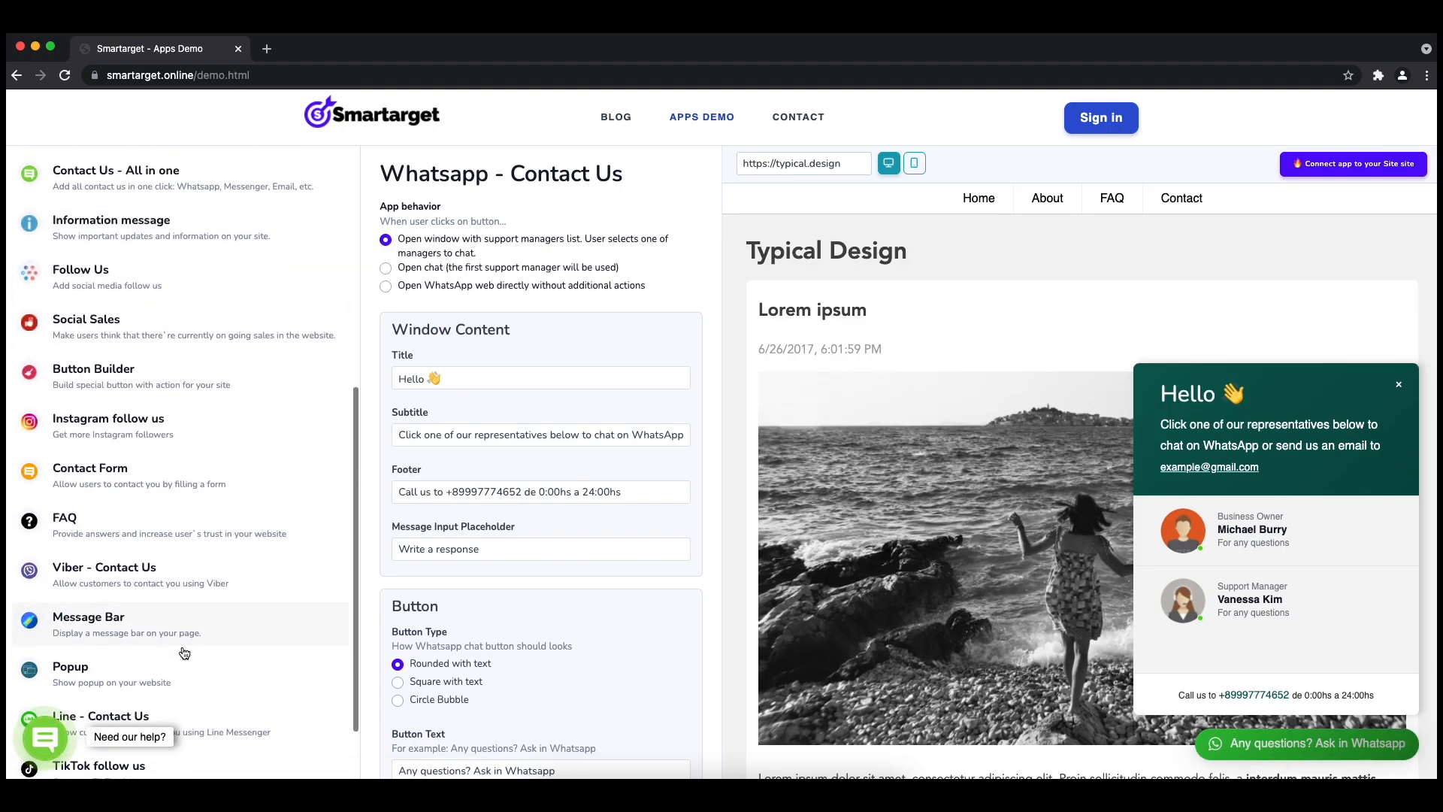
Step: Select the Line - Contact Us app and keep the button opening the support managers list
click(101, 715)
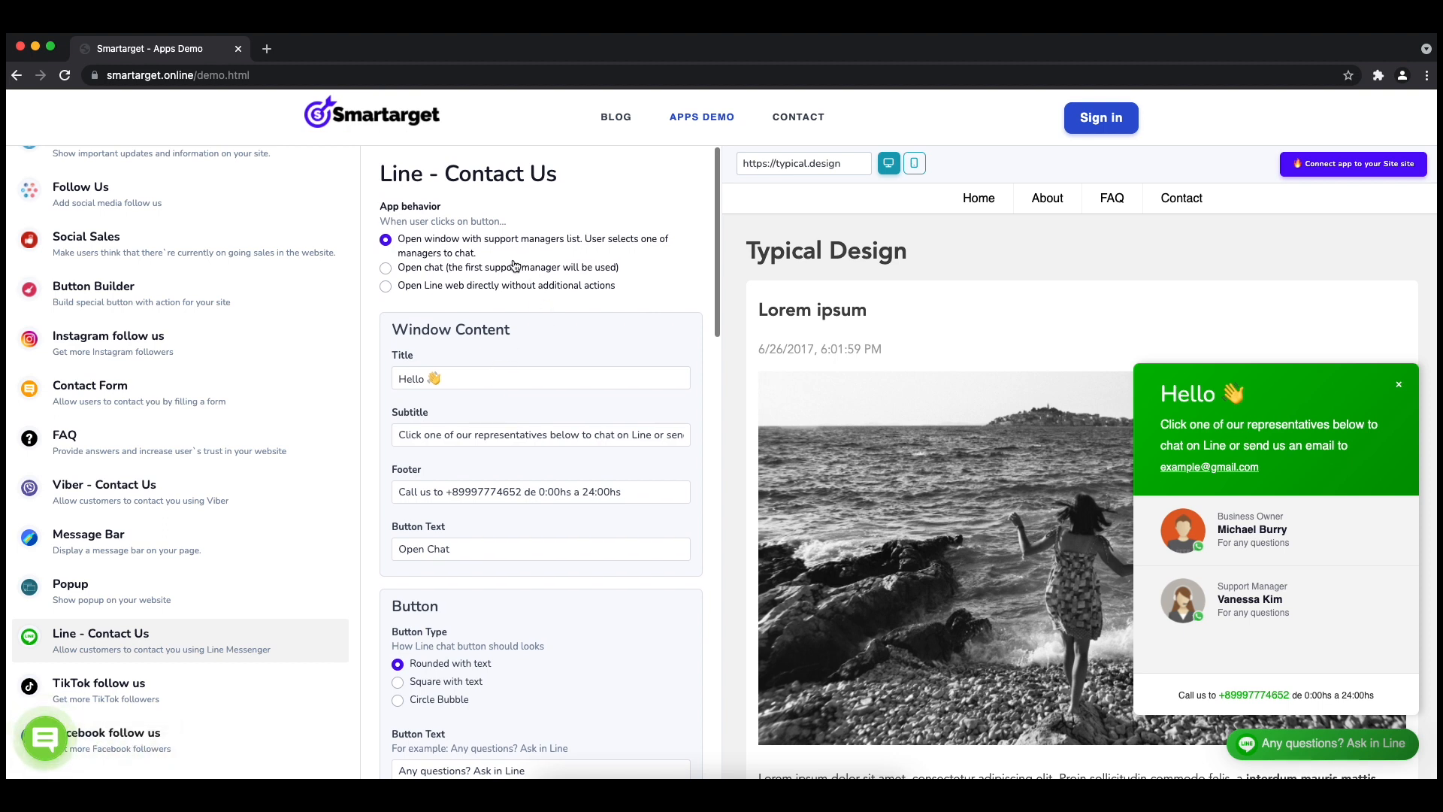
click(386, 286)
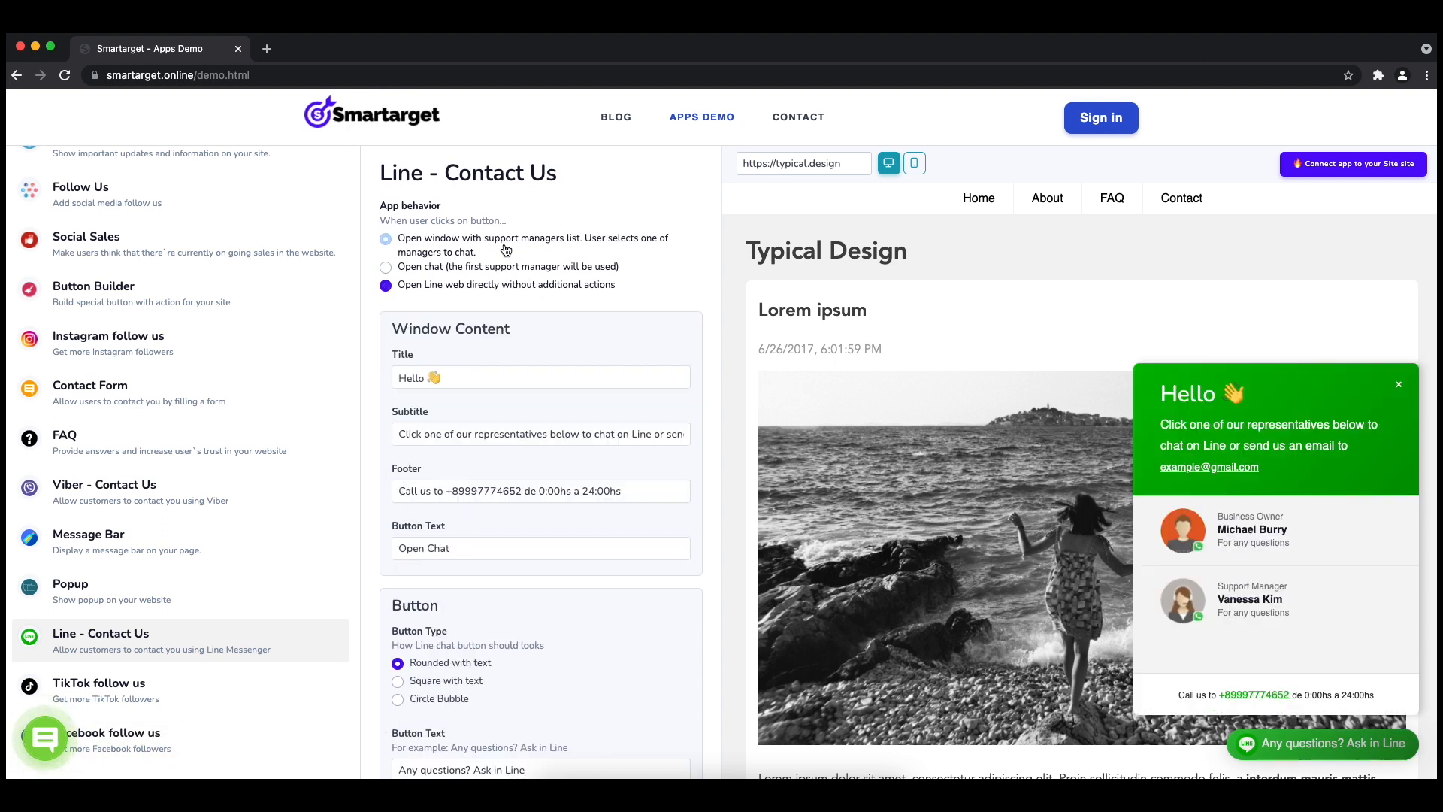
click(386, 239)
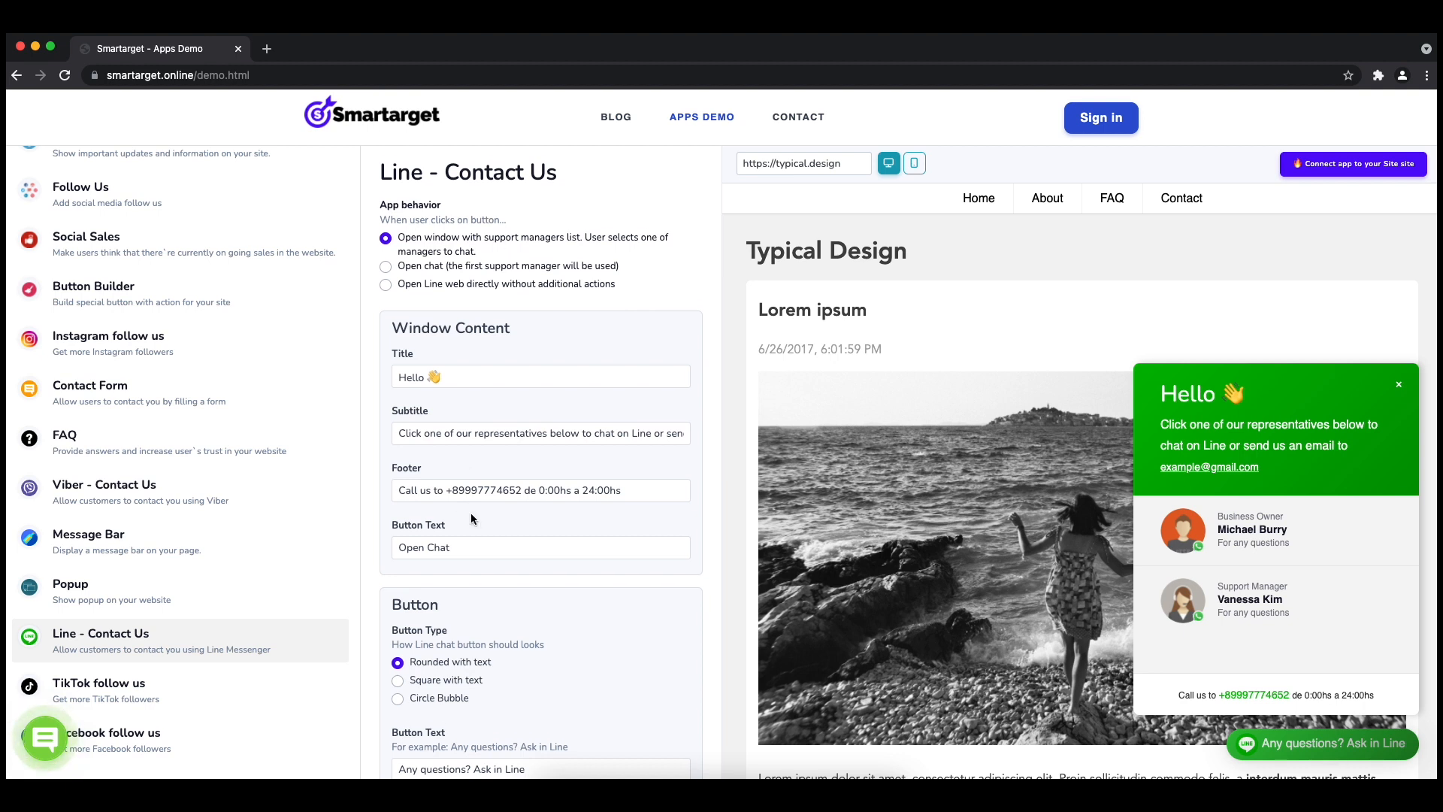
Step: Set the Line chat button position to Top-center for both mobile and desktop
scroll(down, 3)
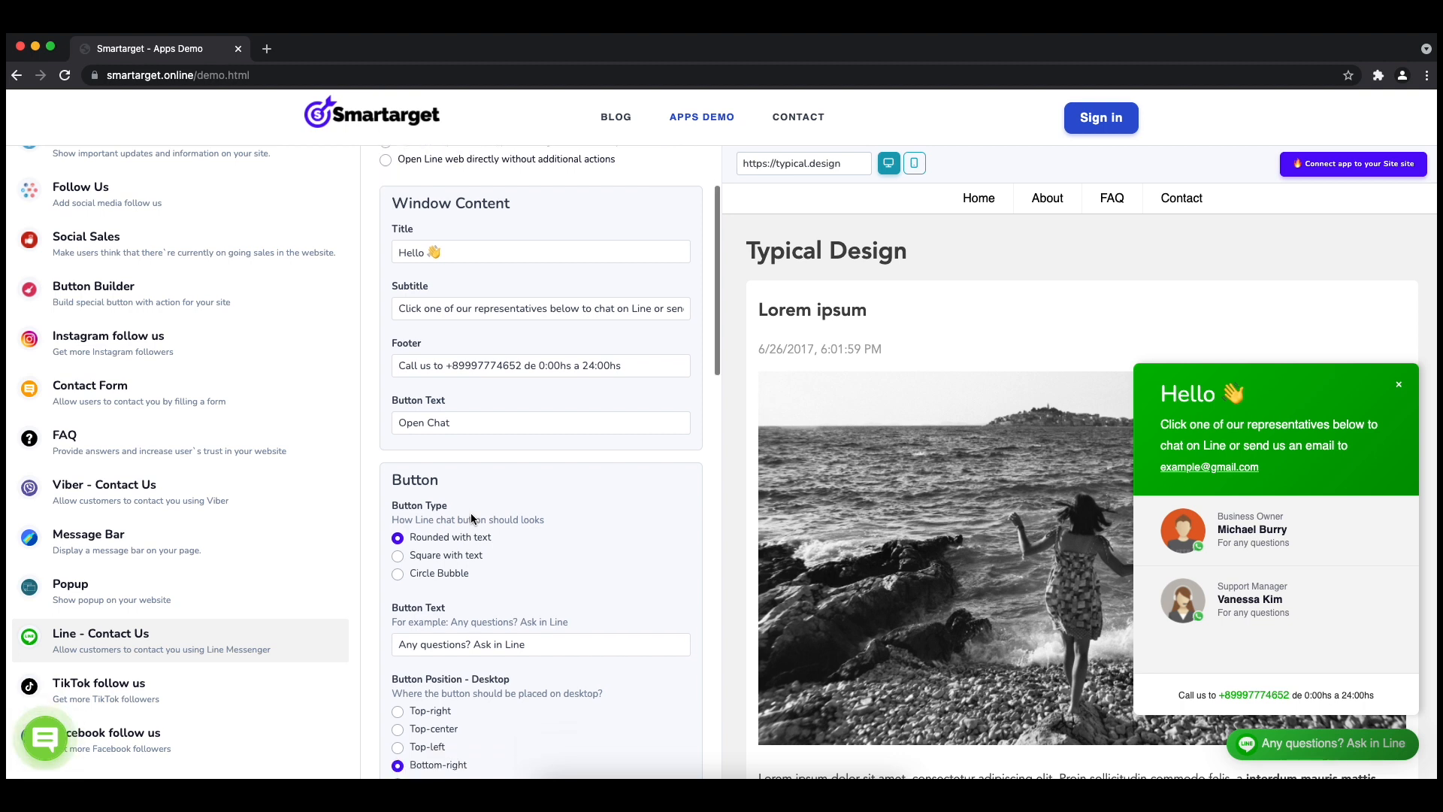
scroll(down, 3)
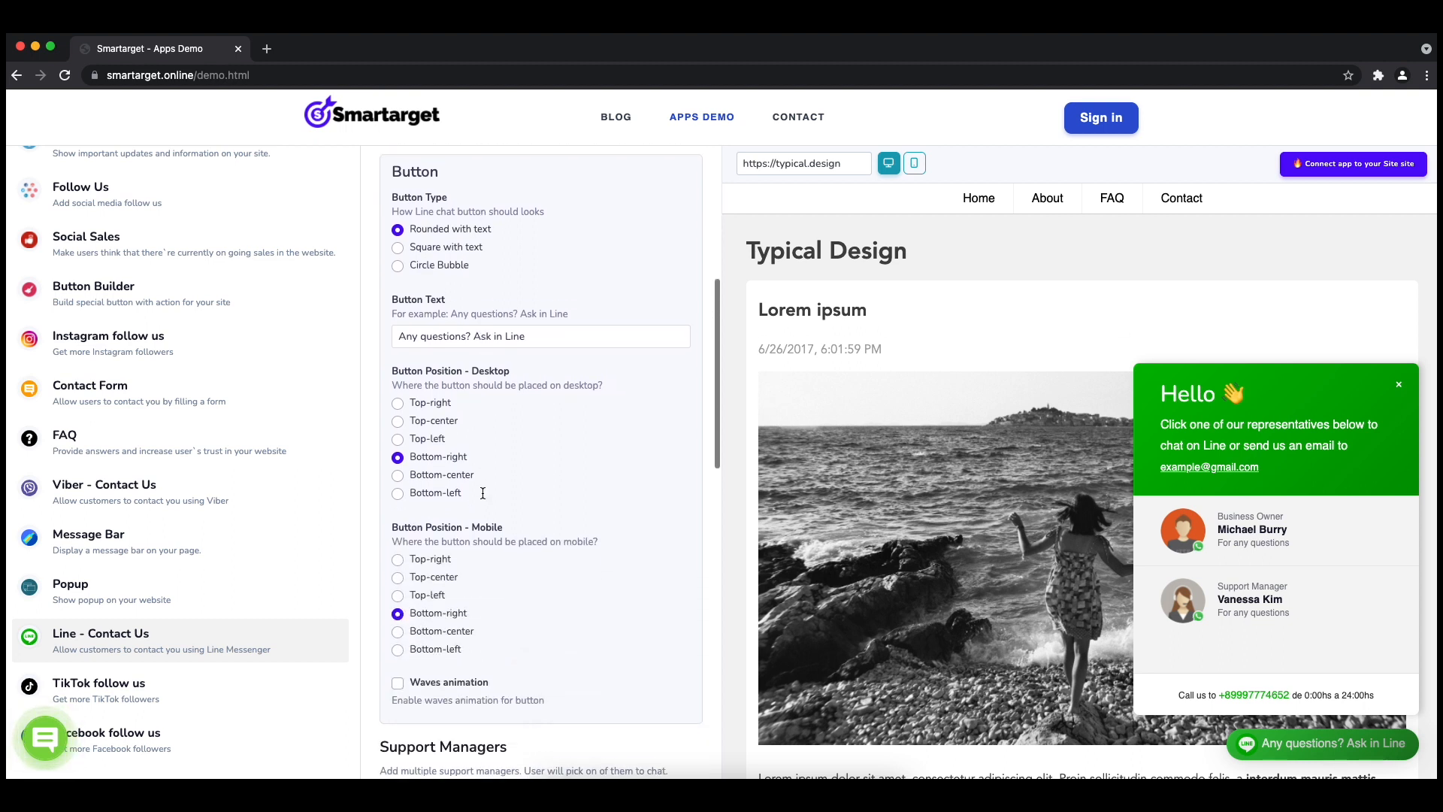
scroll(down, 3)
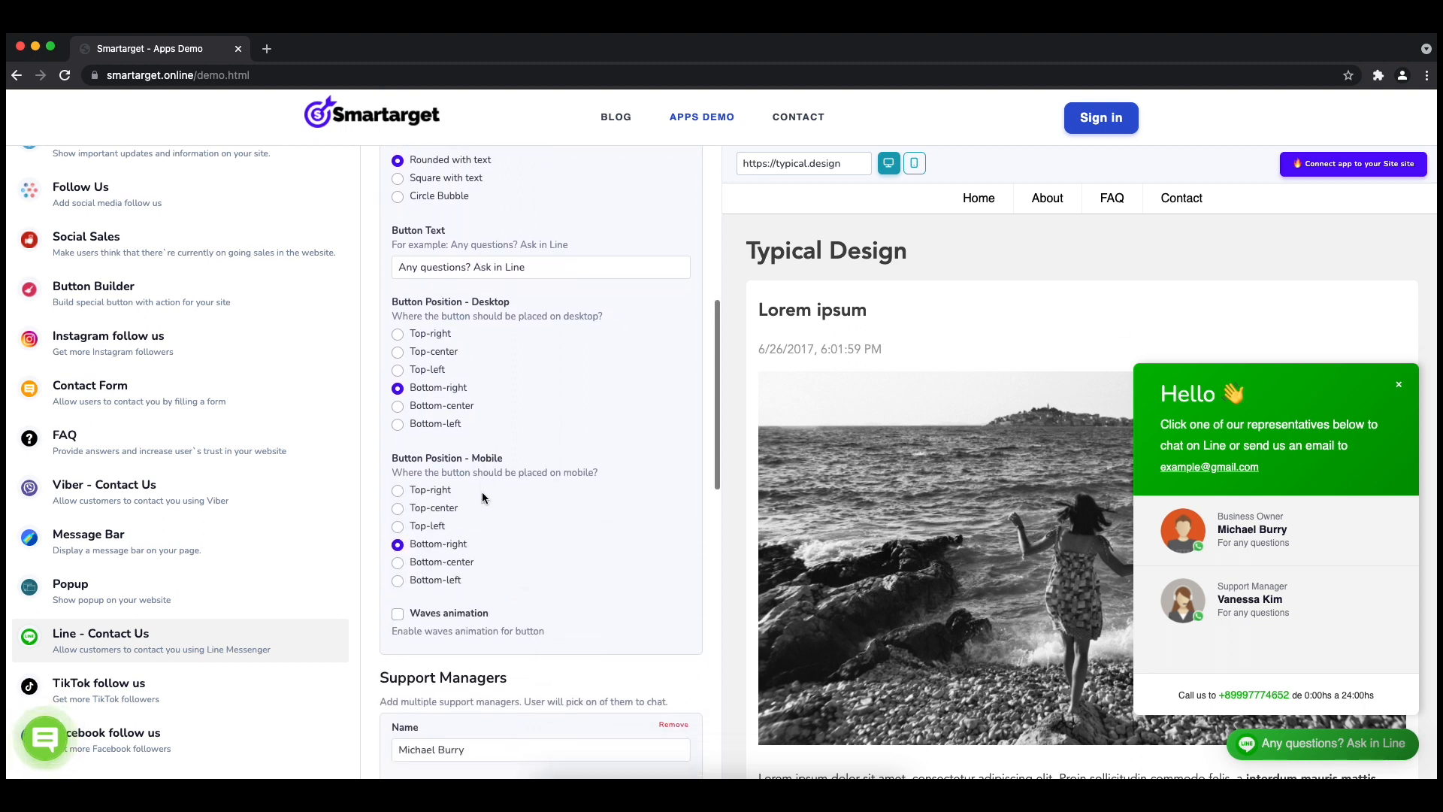
click(398, 507)
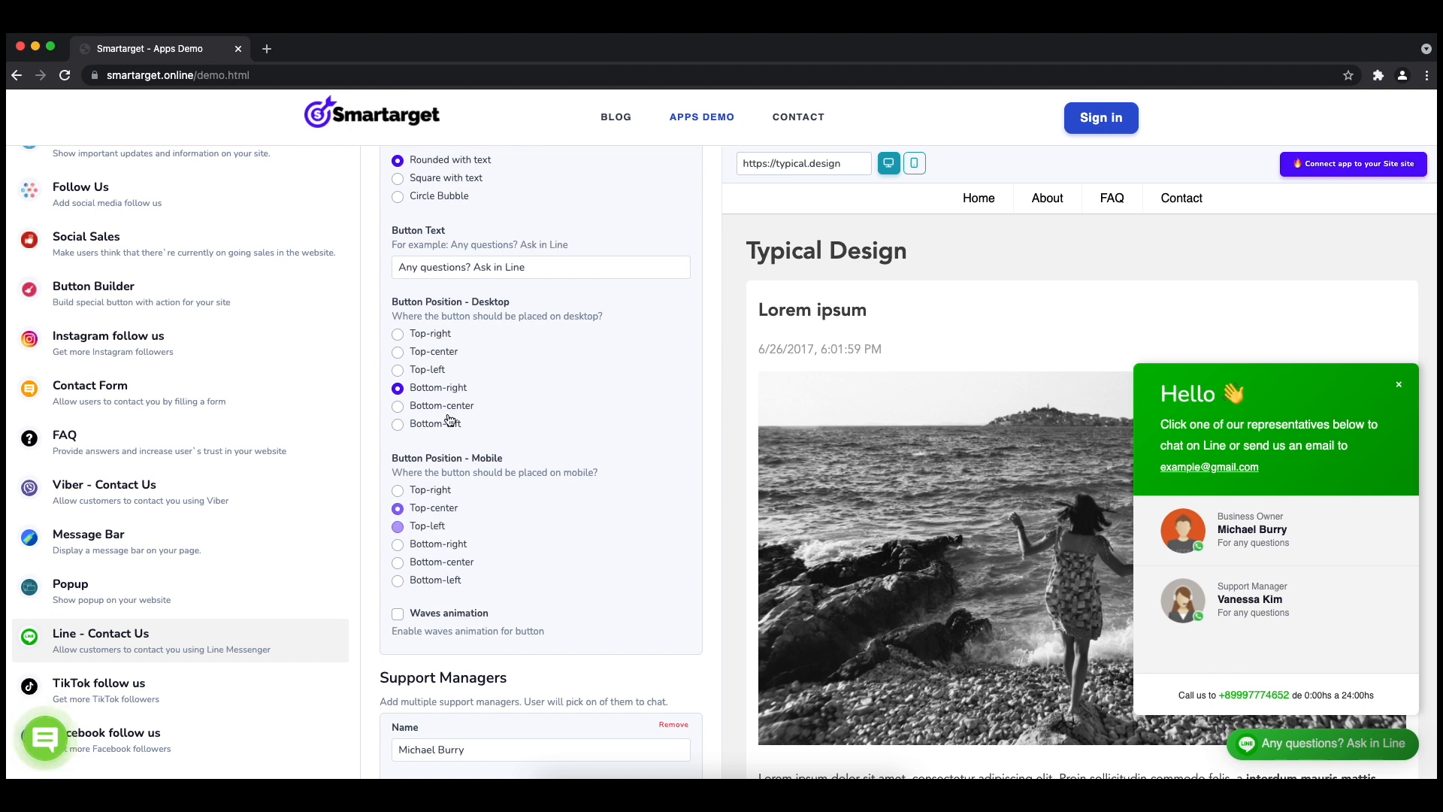
click(399, 352)
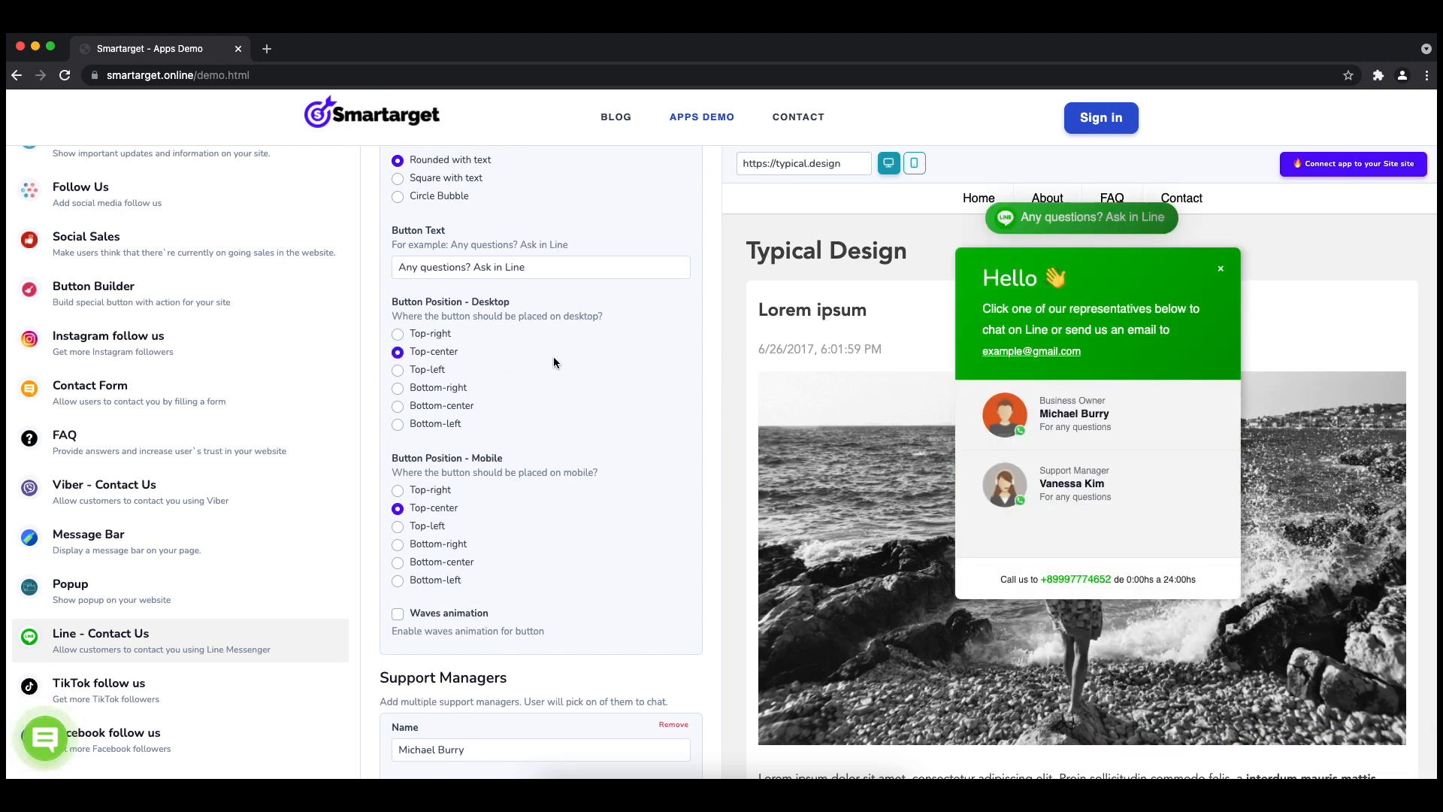
Step: Connect the app to a site and continue integration with the entered website URL
scroll(down, 3)
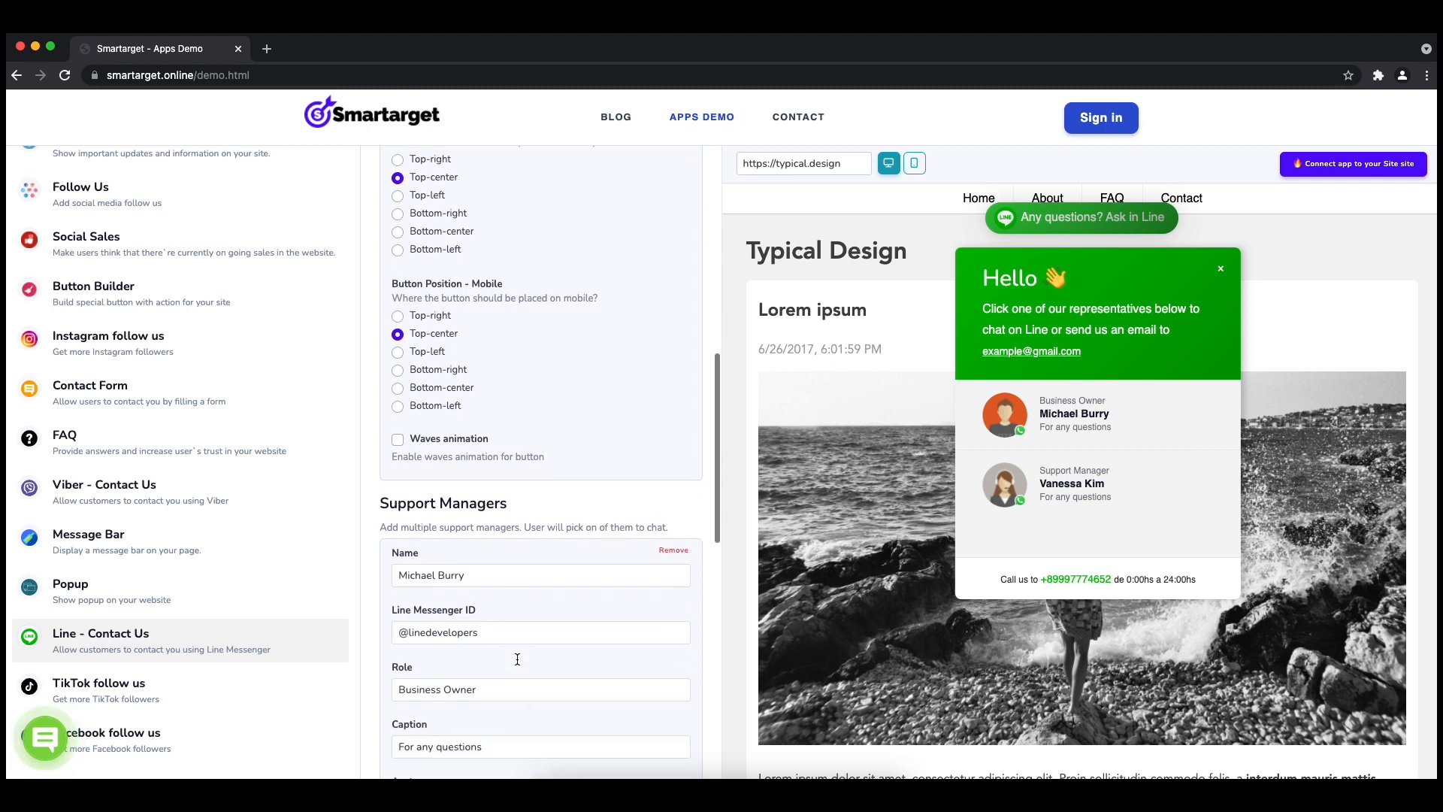
scroll(down, 3)
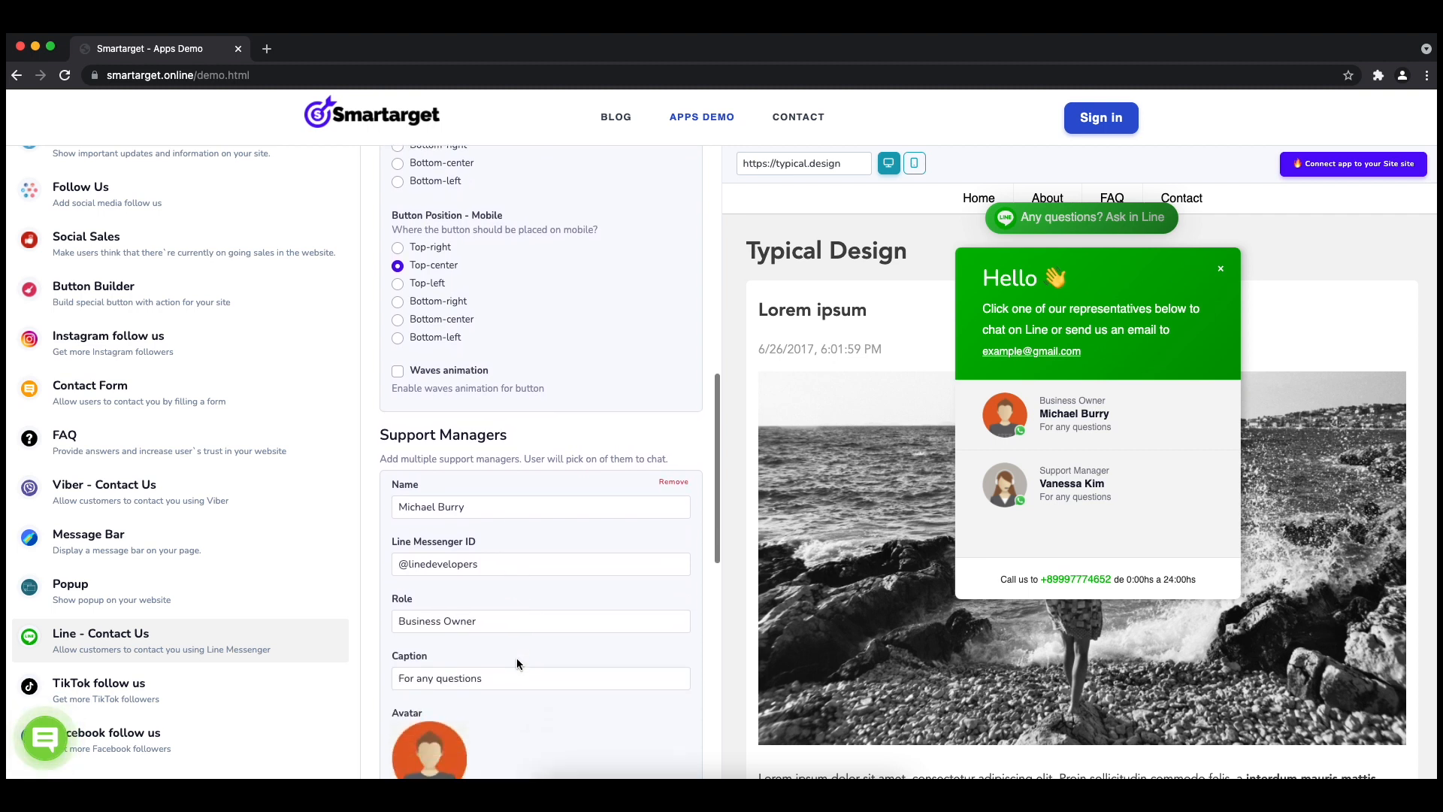
scroll(down, 3)
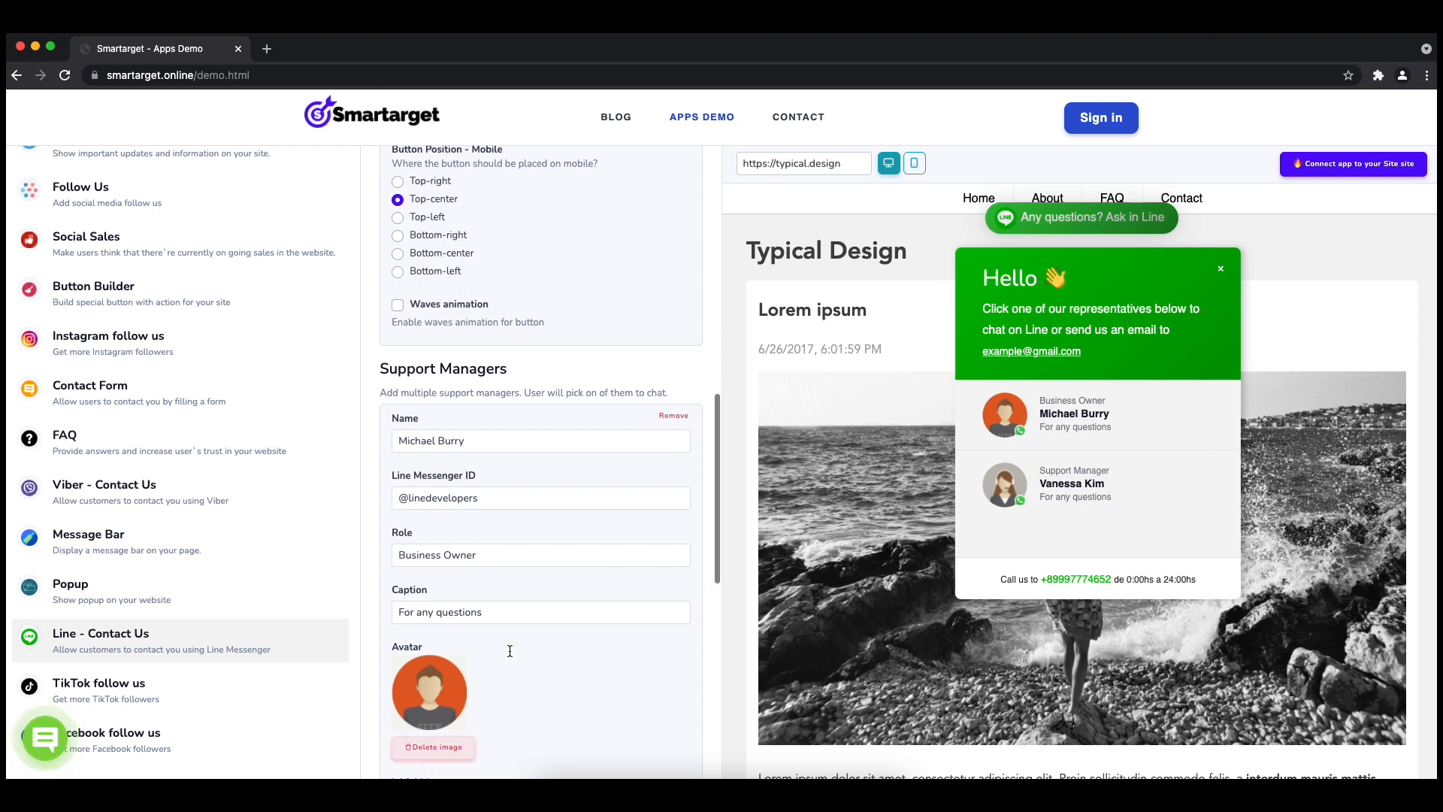
scroll(down, 3)
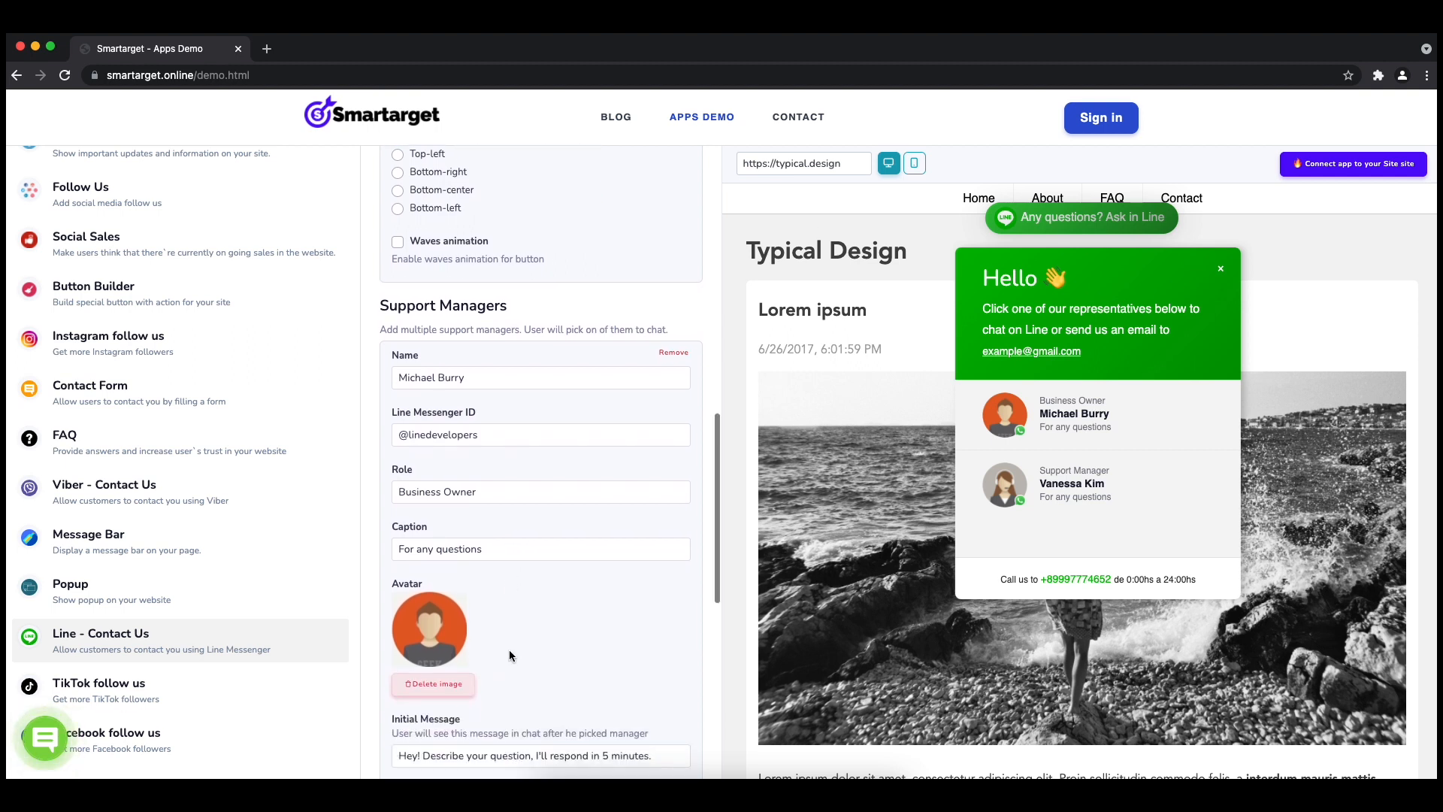
scroll(down, 3)
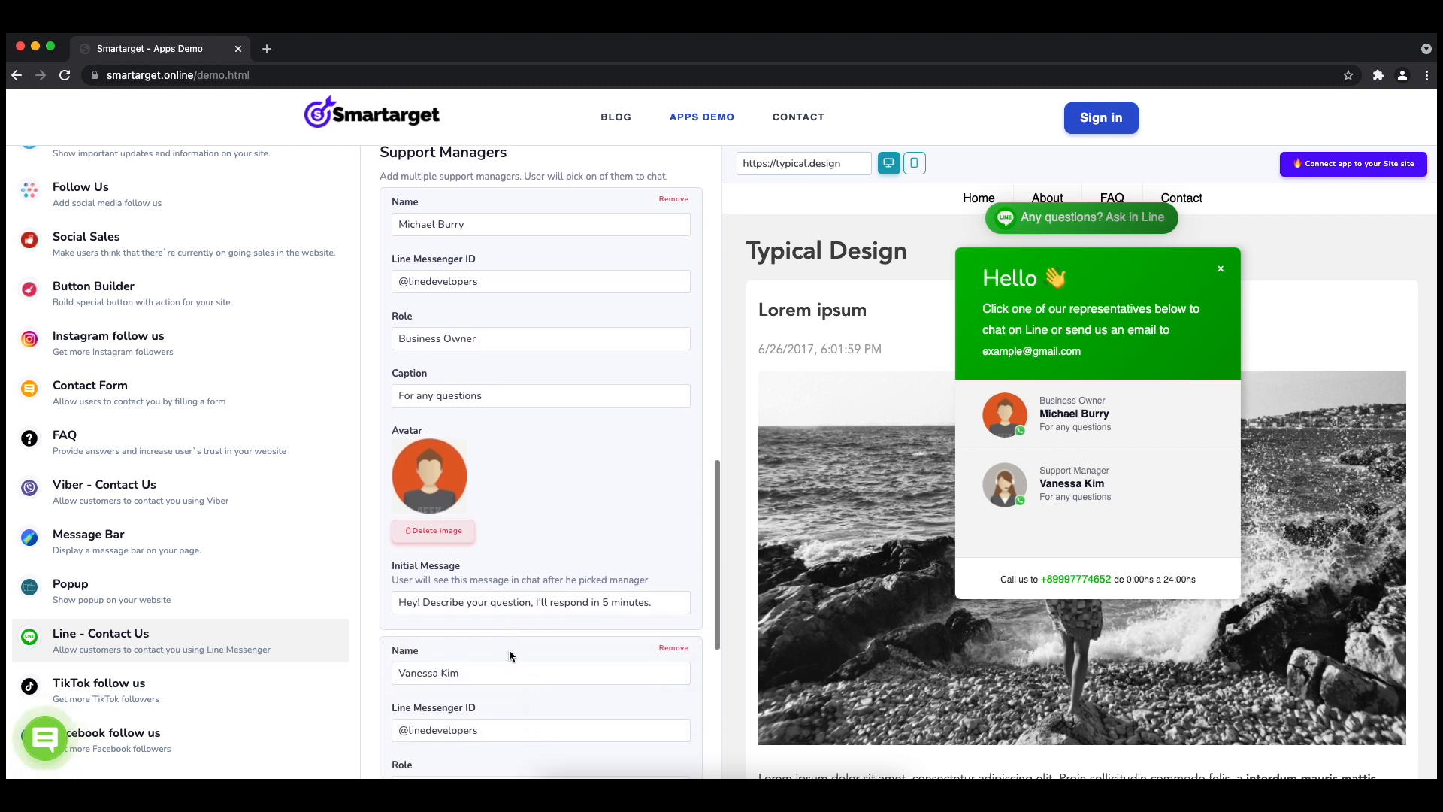
scroll(down, 3)
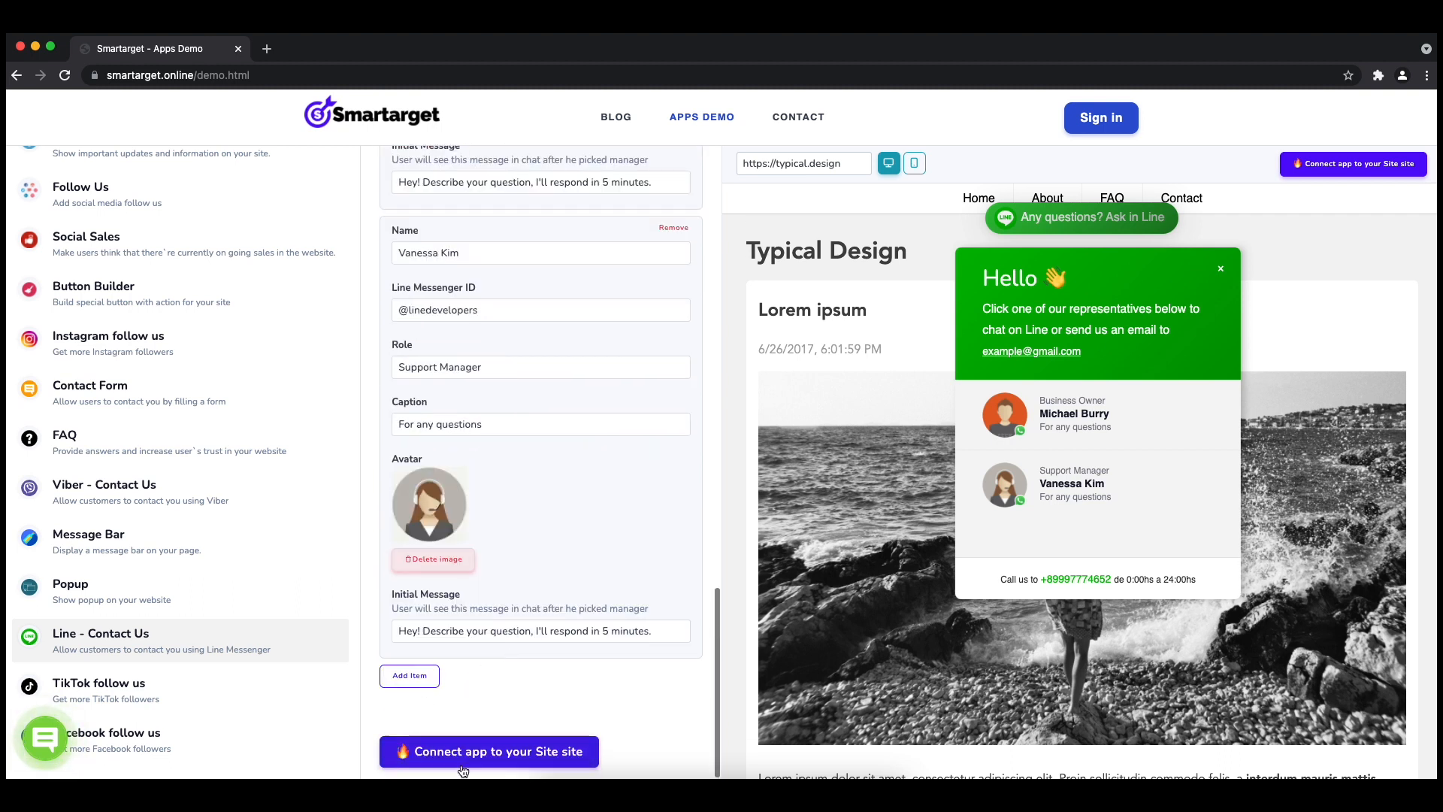
click(488, 752)
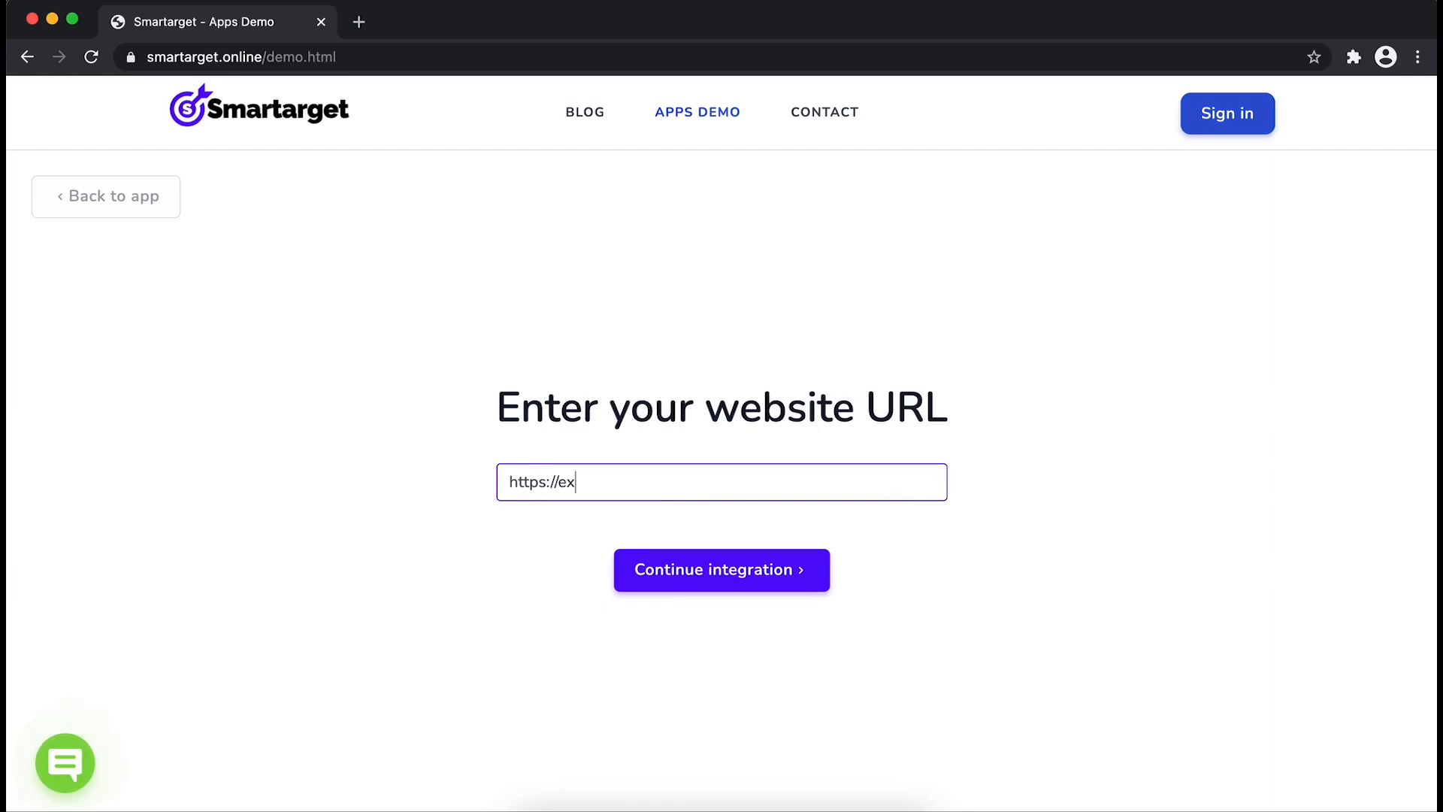
click(720, 570)
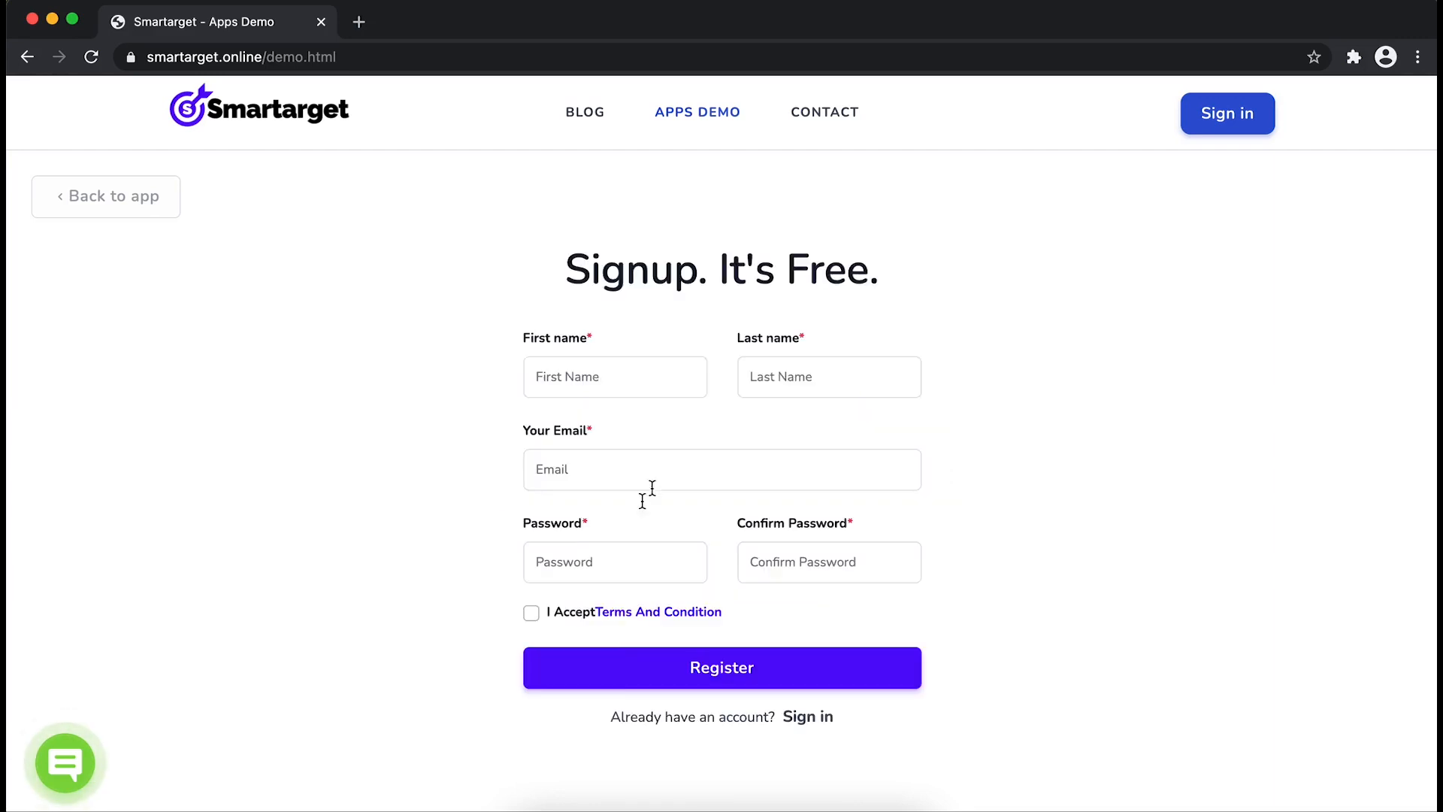
Step: Register a free account with first name 'Jone', the form details, and terms accepted
click(615, 376)
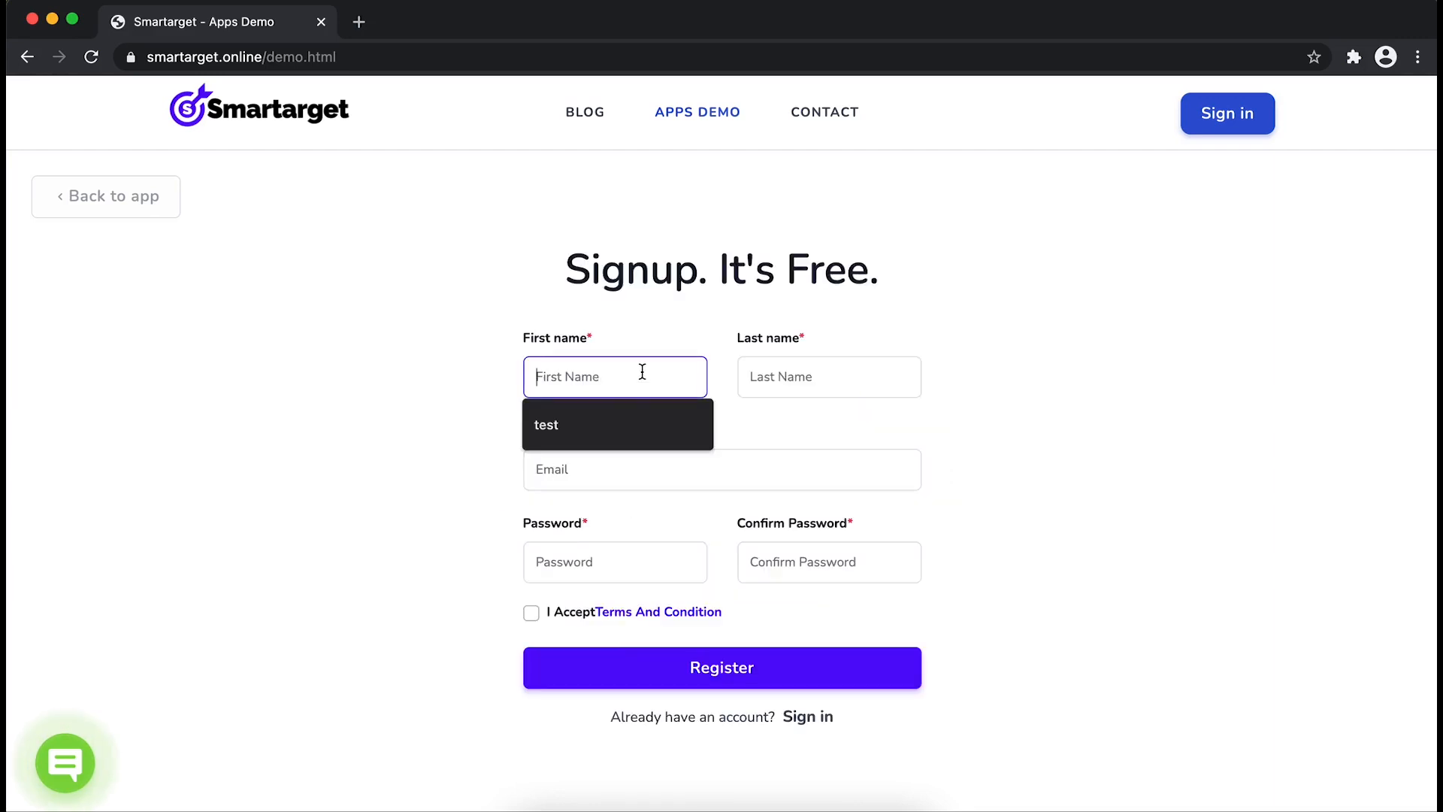
text(Jone)
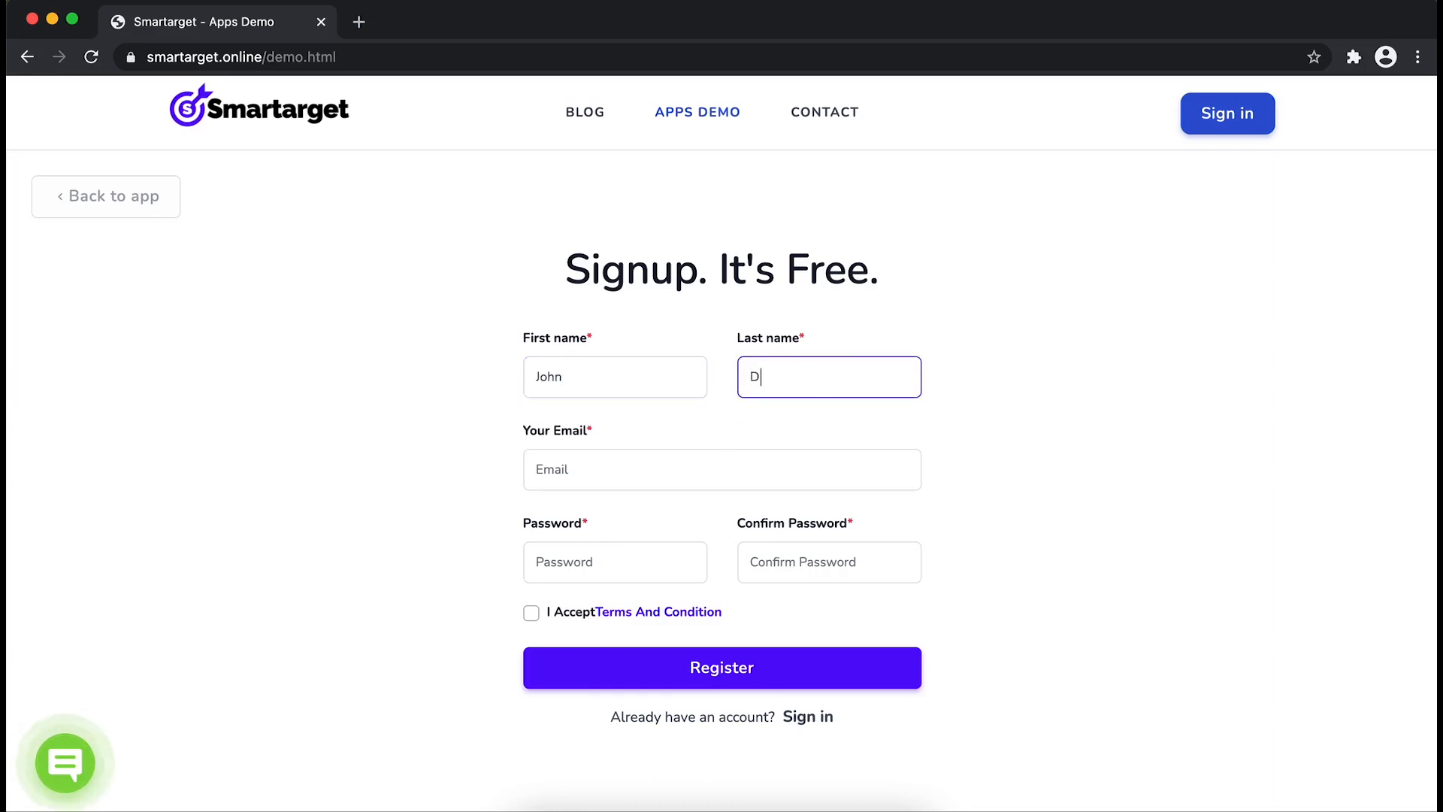
text(john@doe.com)
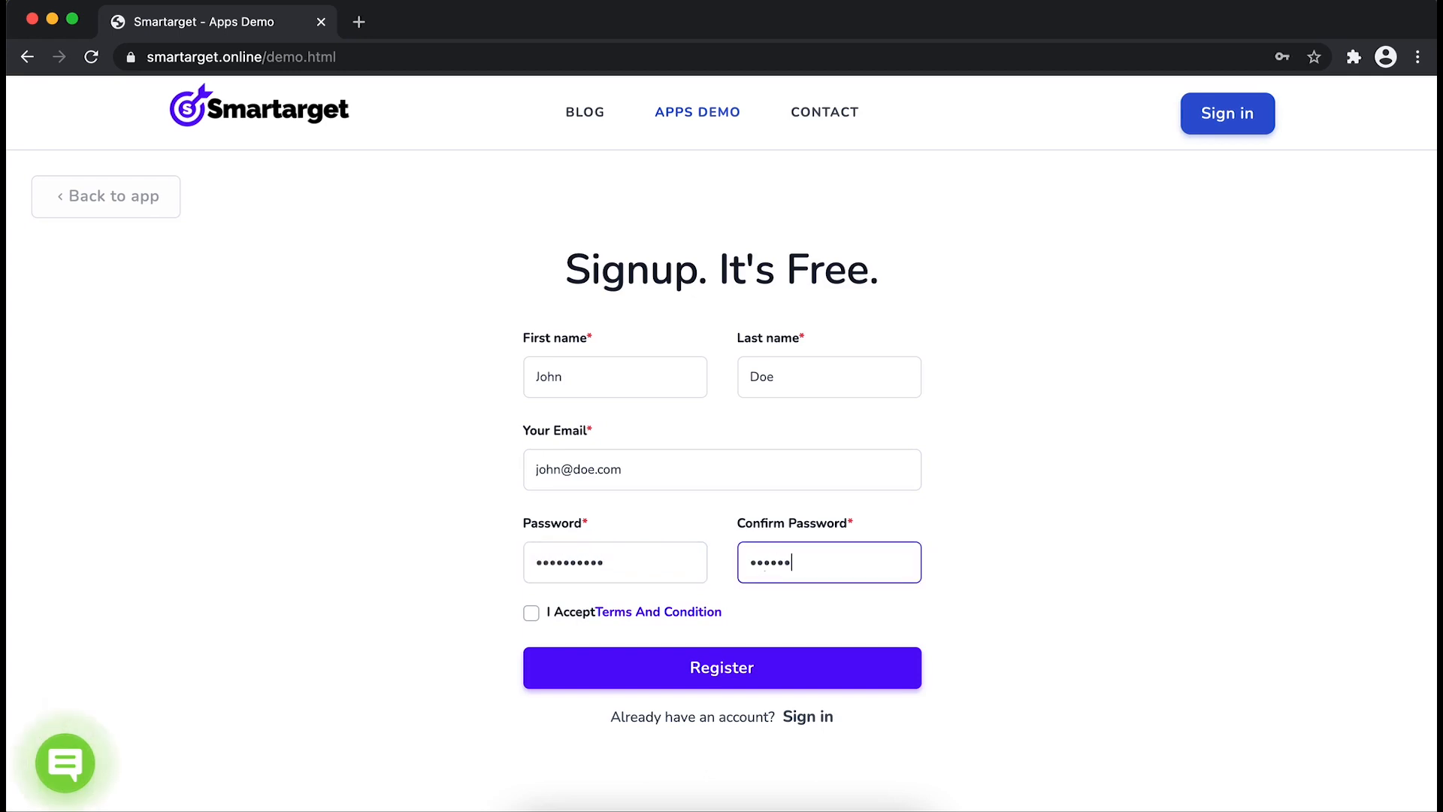
click(531, 612)
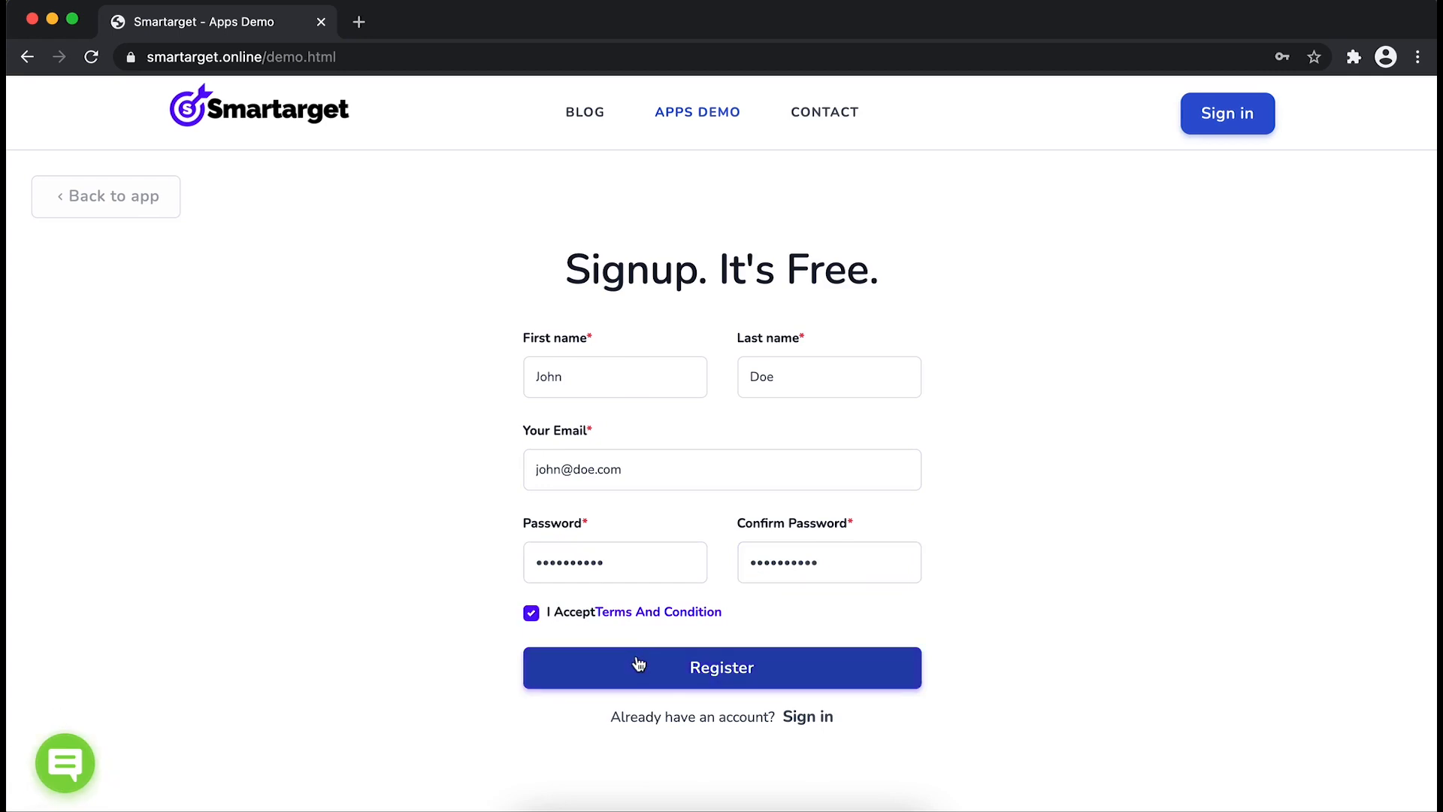
click(721, 667)
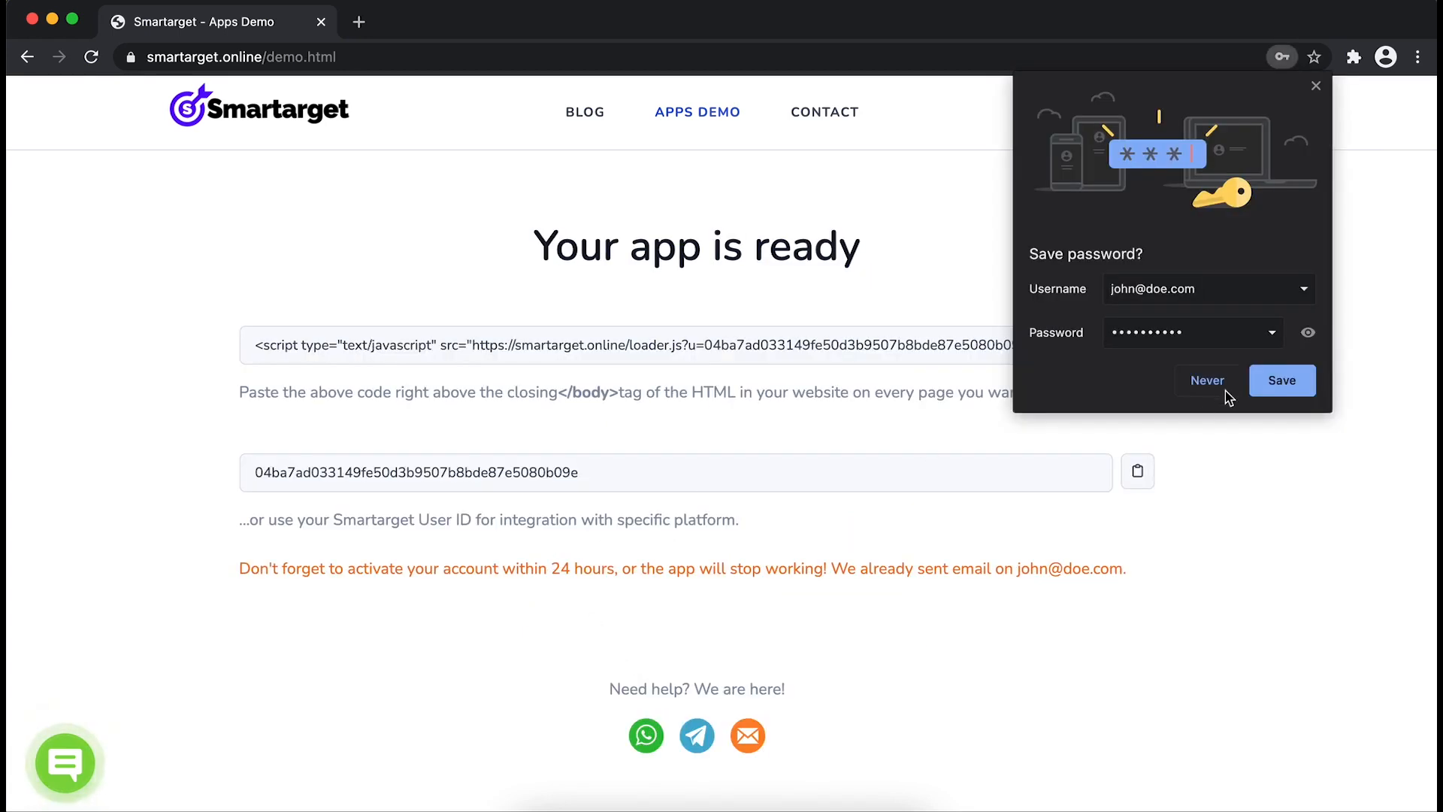
Step: Decline the browser's save-password prompt, copy the embed script, and highlight the </body> tag
click(1207, 380)
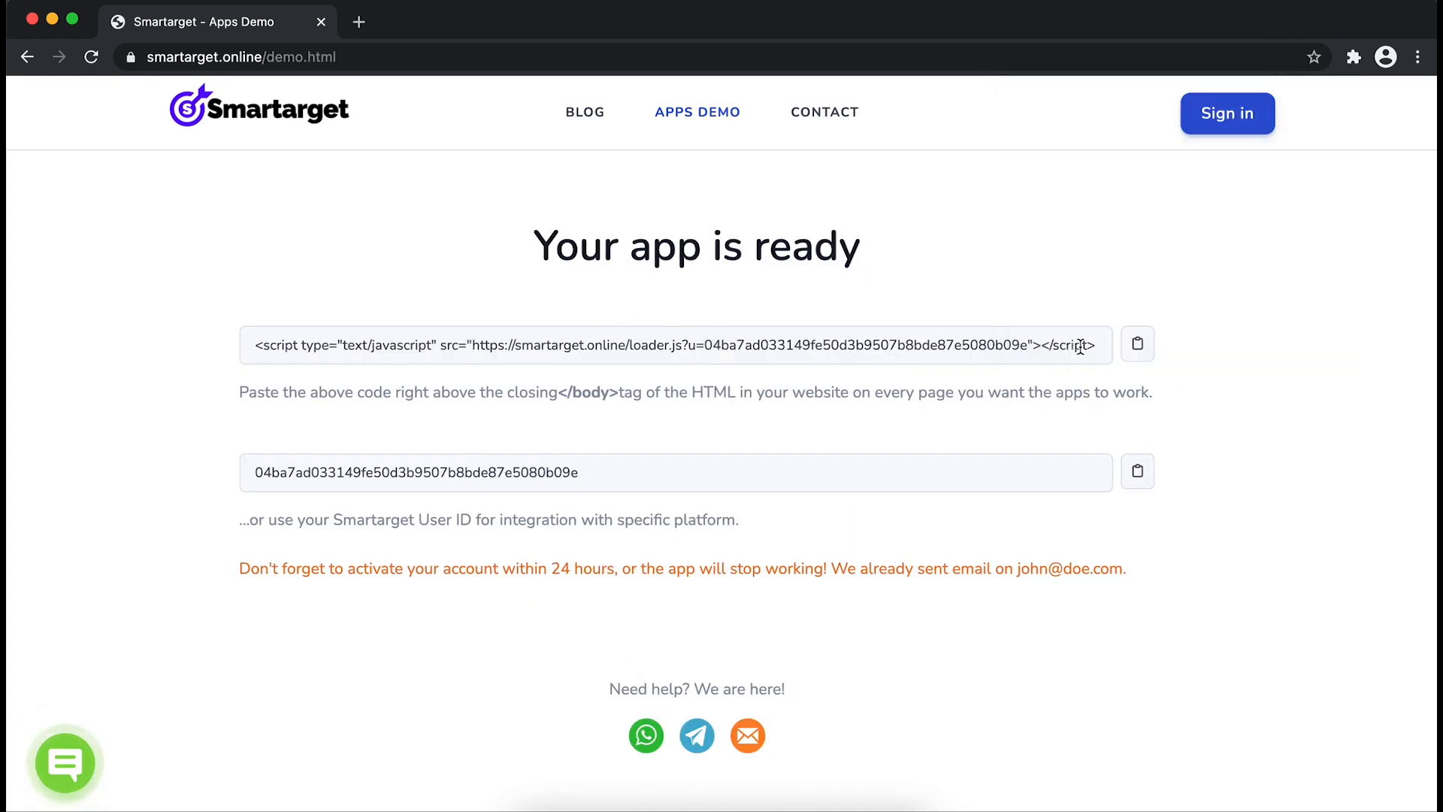
click(1136, 343)
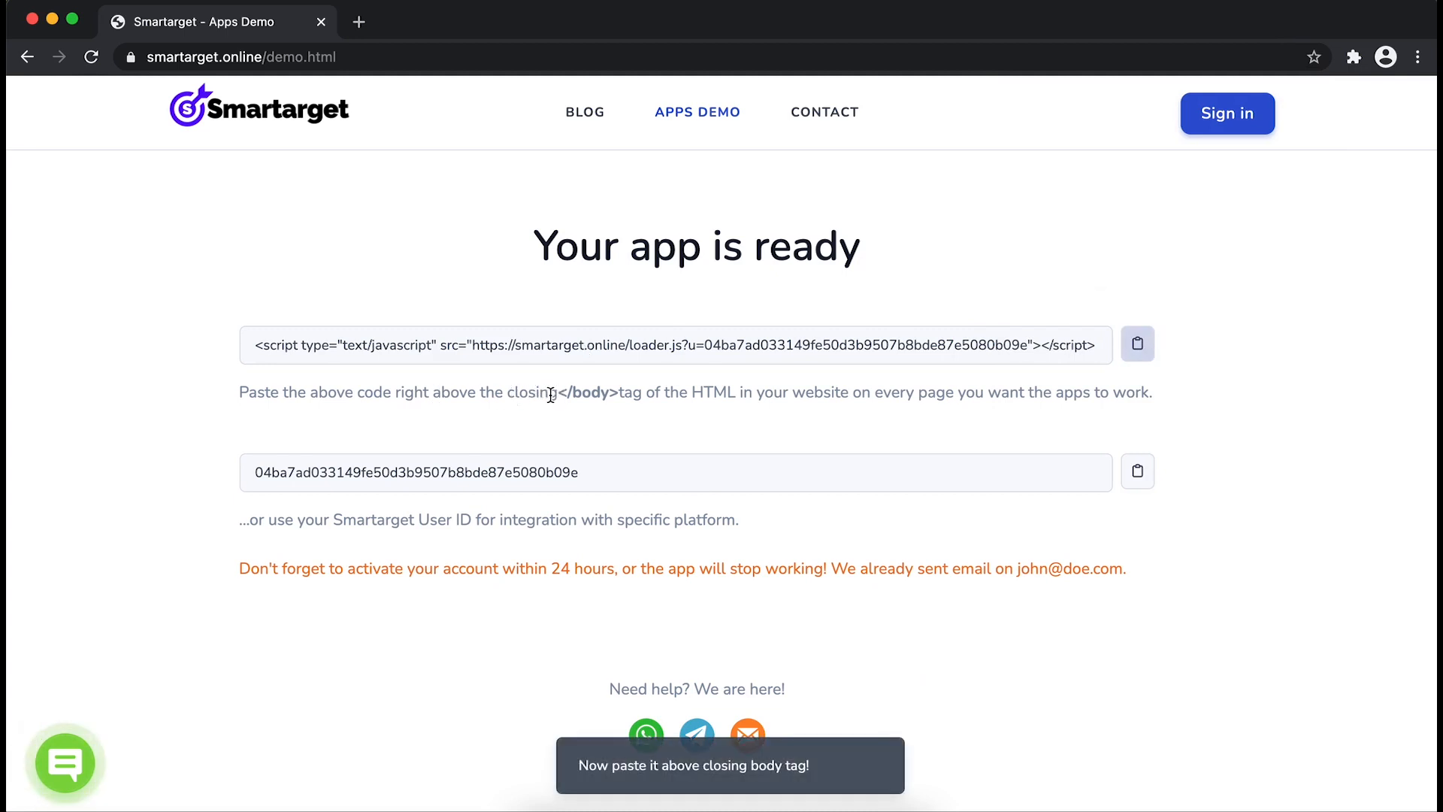
double_click(586, 392)
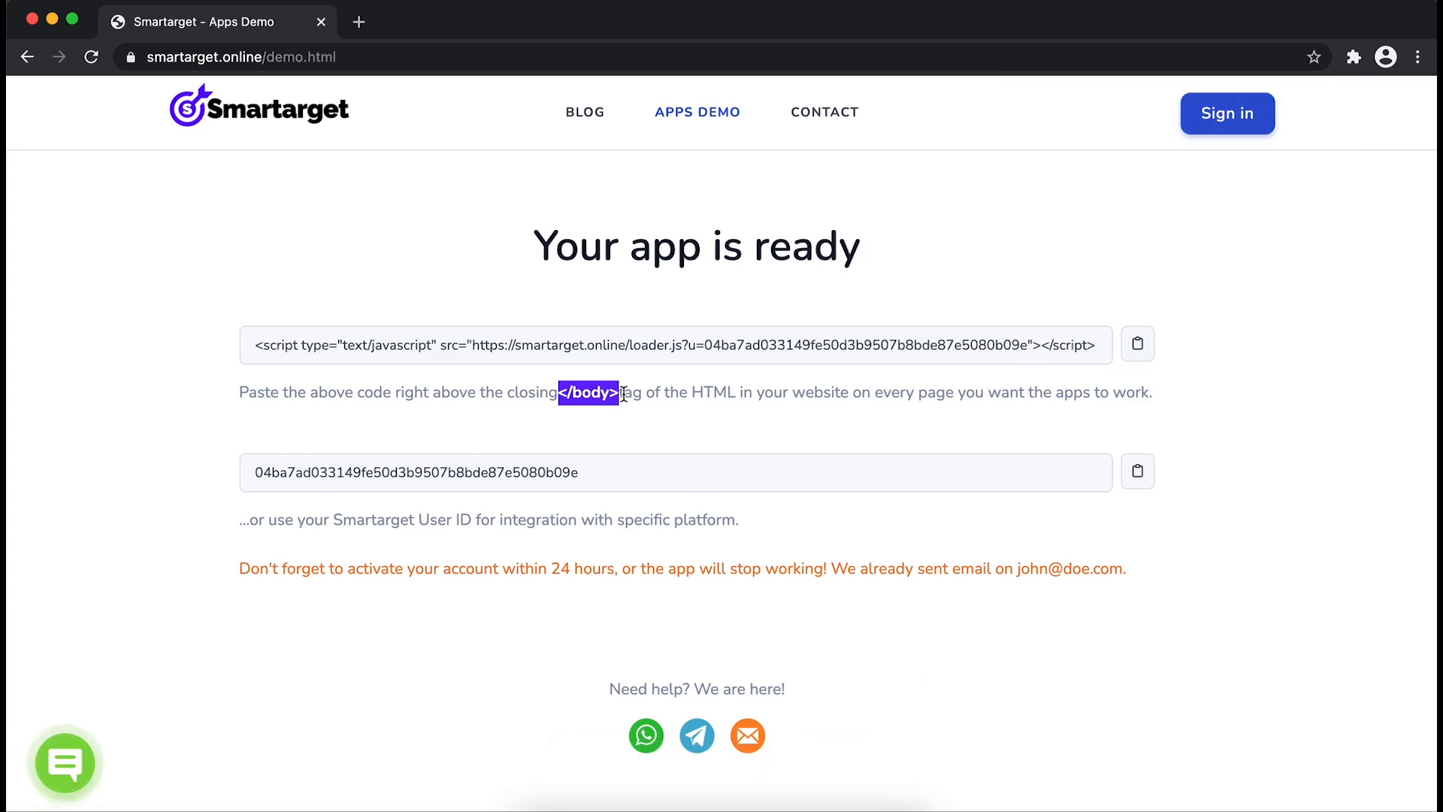